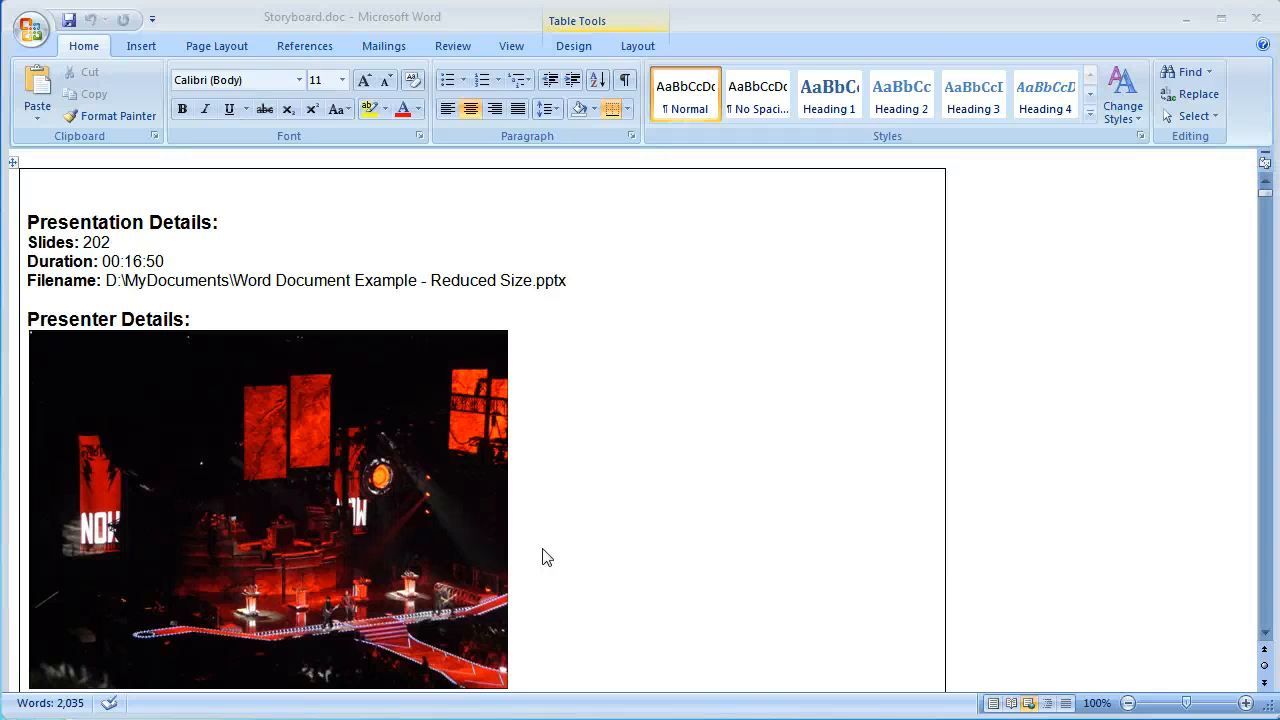
mouse_move(644, 486)
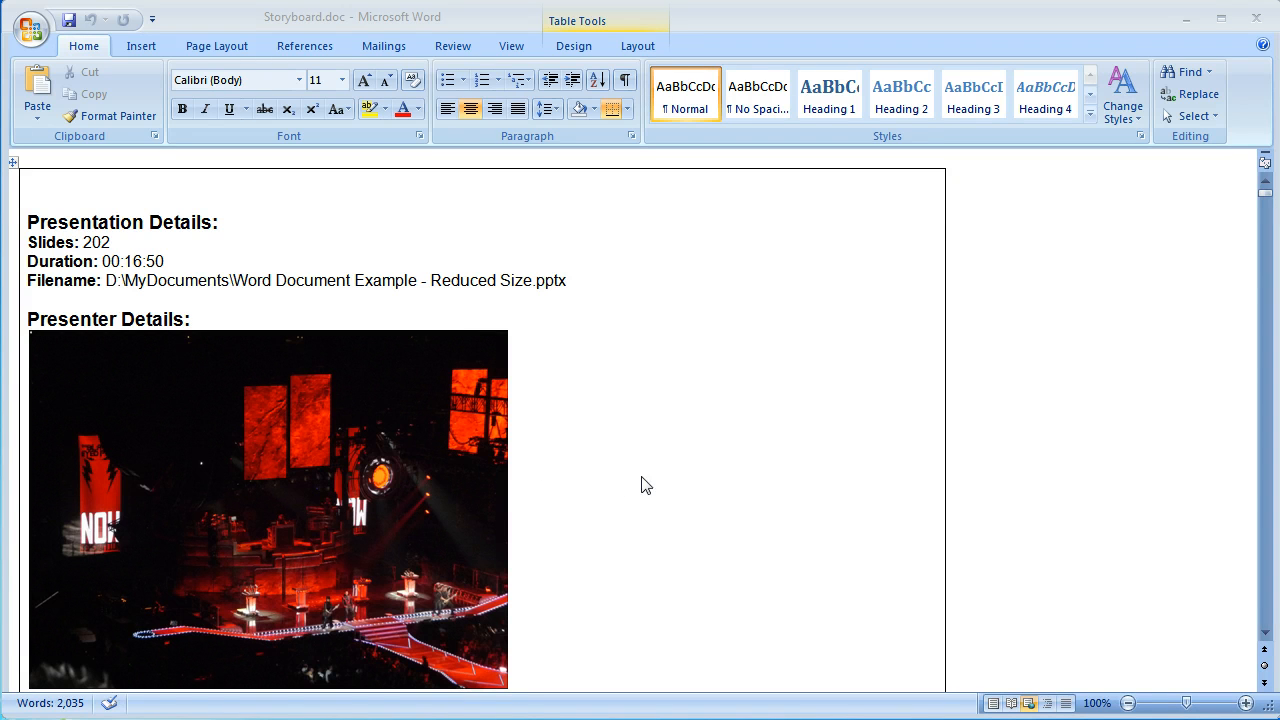
mouse_move(808, 526)
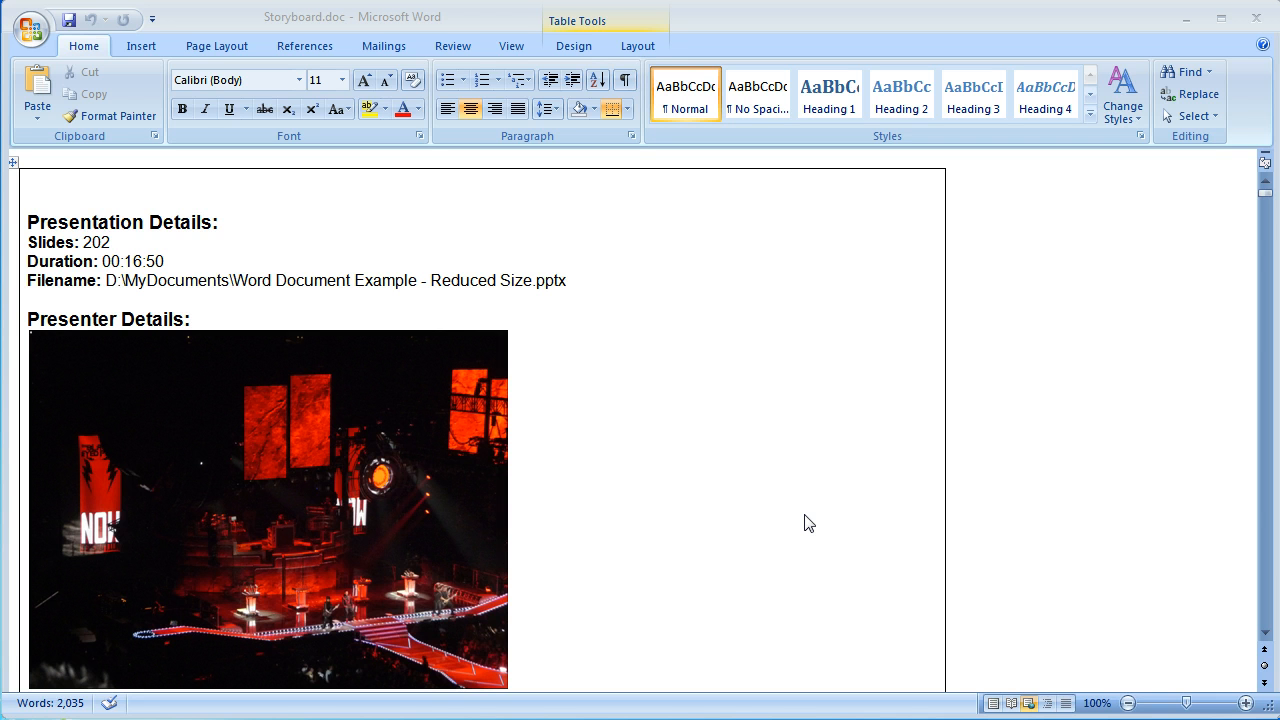
mouse_move(284, 252)
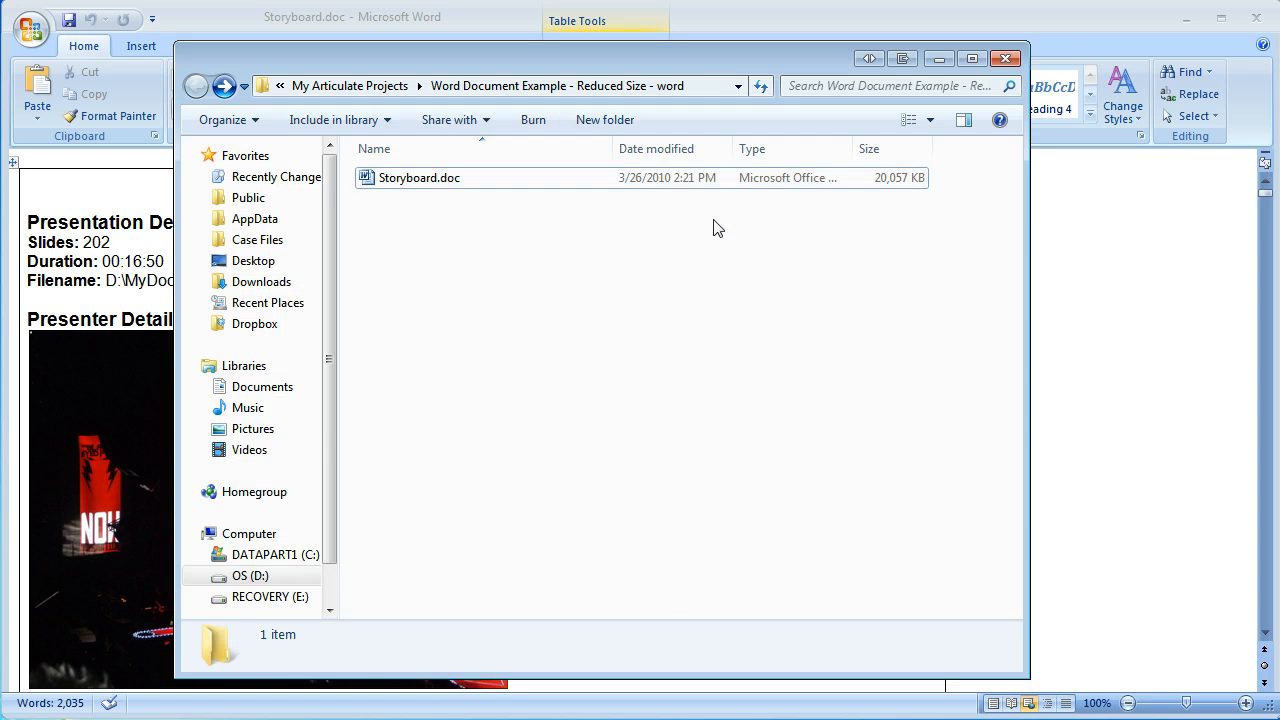
Save a copy as Web Page, Filtered named Storyboard.htm, accepting the format warning
left_click(420, 176)
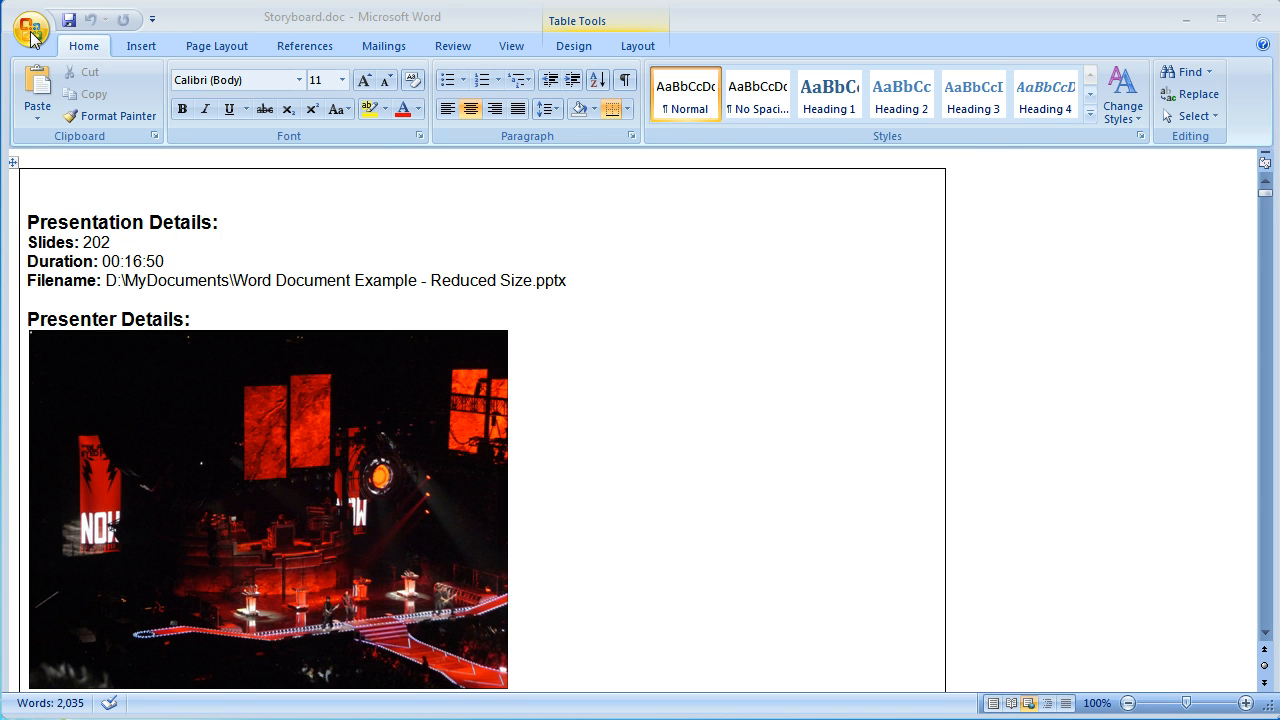
left_click(30, 28)
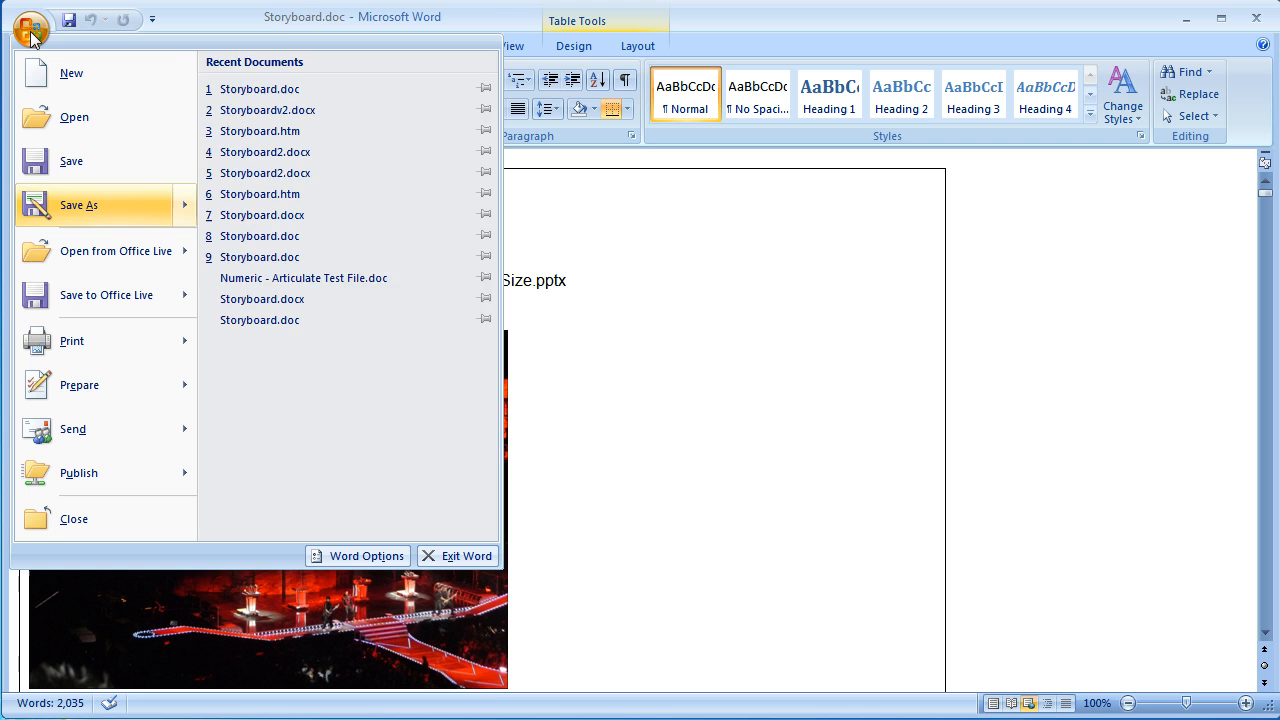
left_click(78, 204)
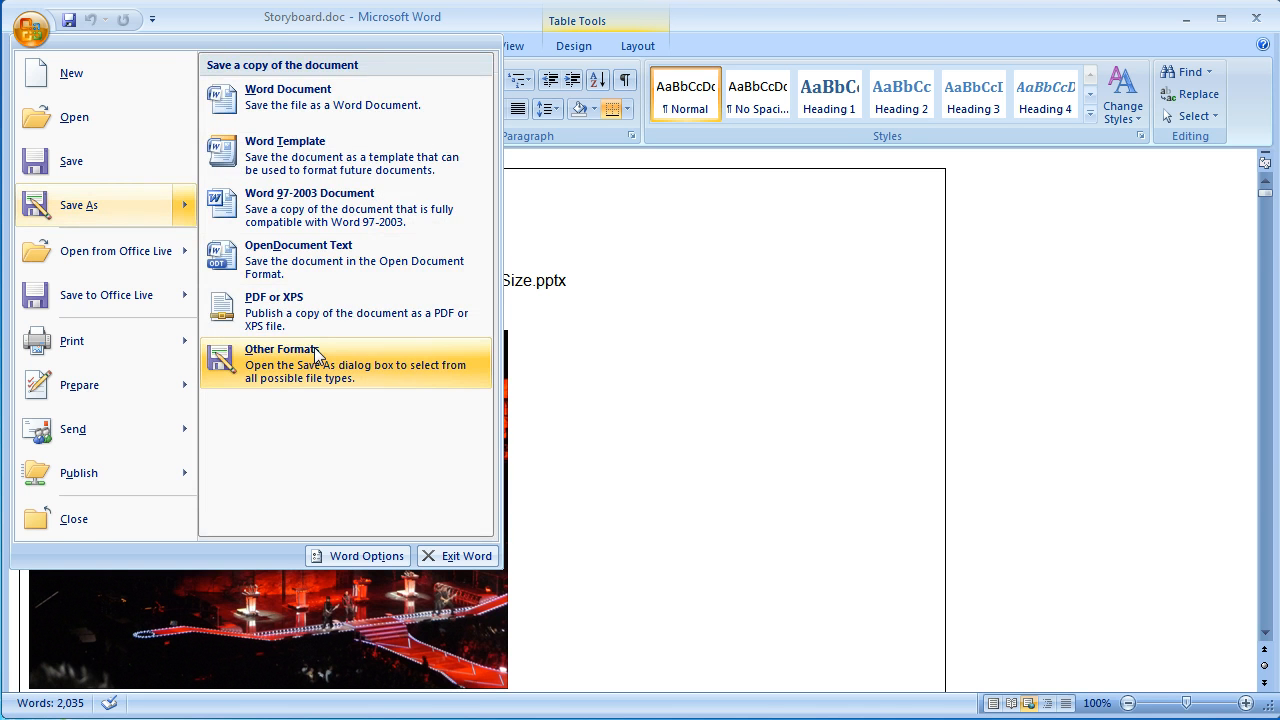
left_click(284, 364)
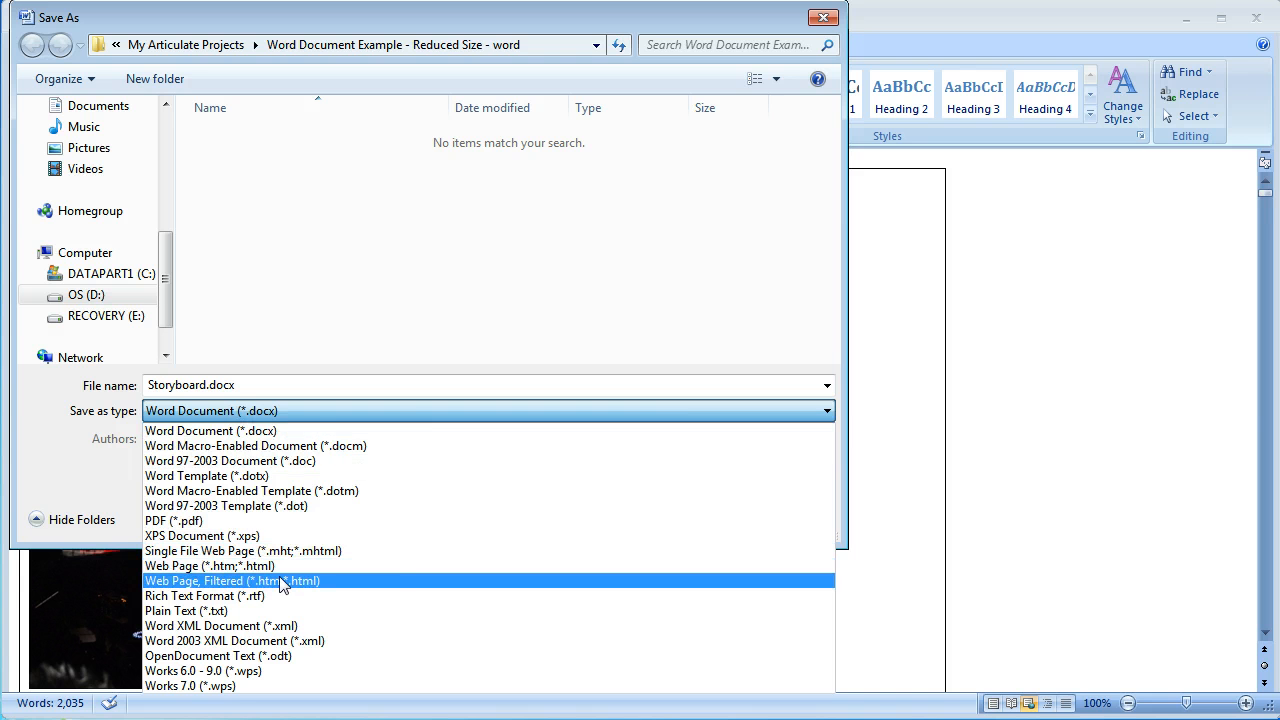
left_click(232, 580)
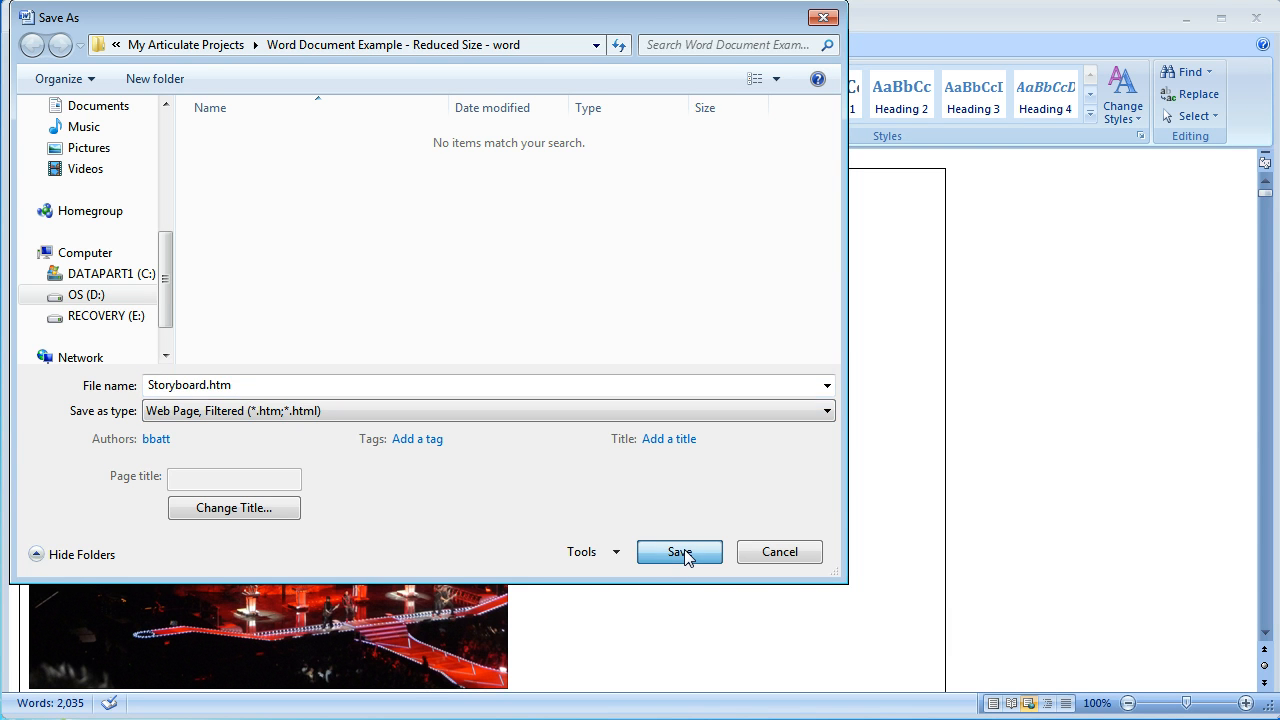
left_click(680, 552)
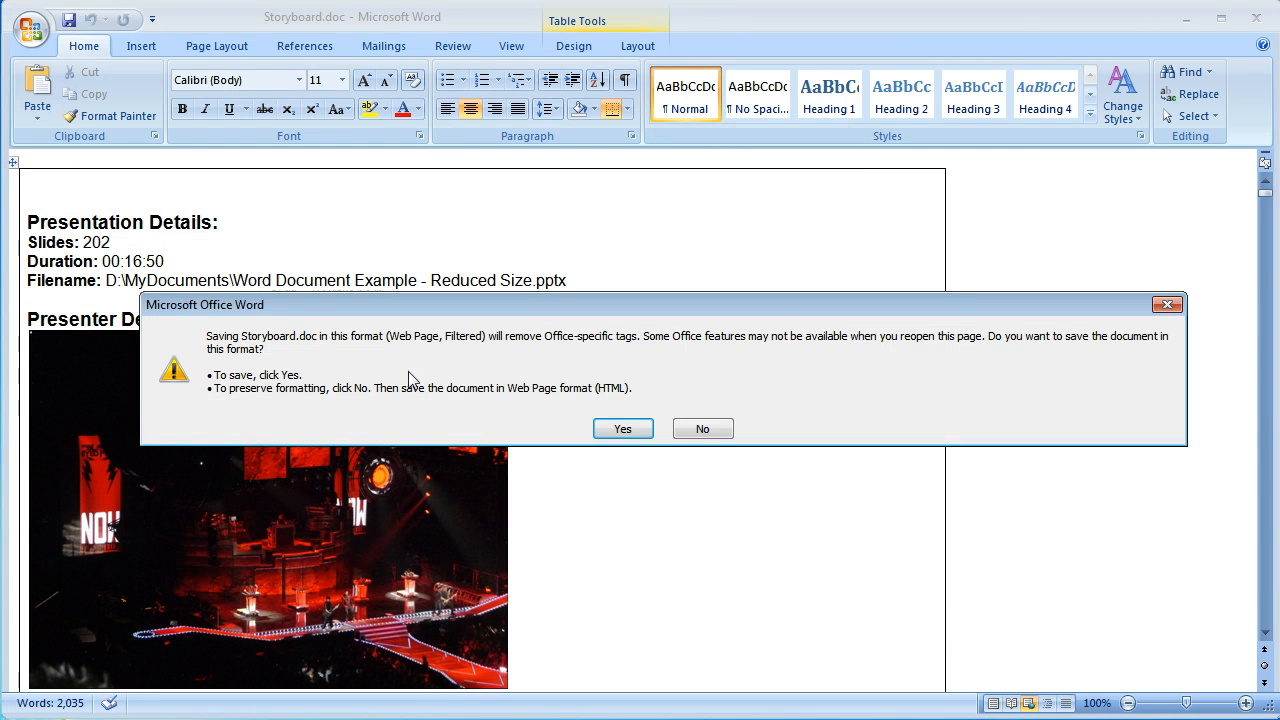
mouse_move(424, 376)
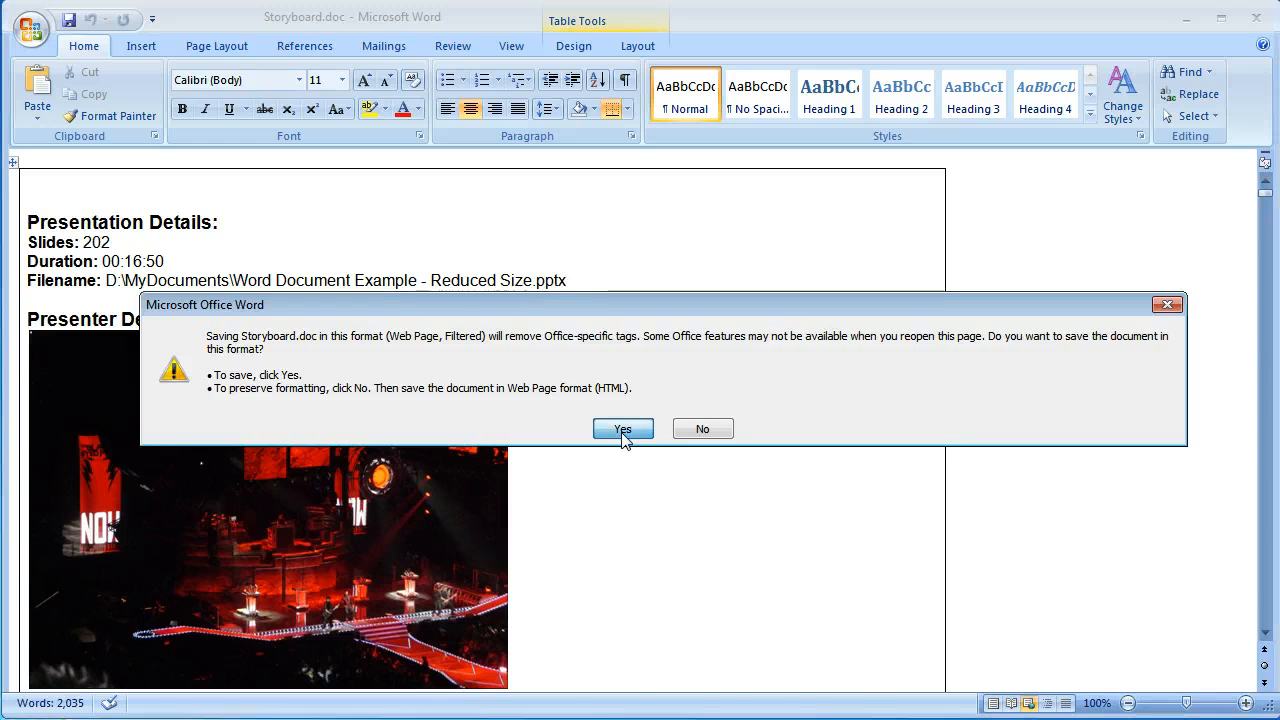
left_click(622, 428)
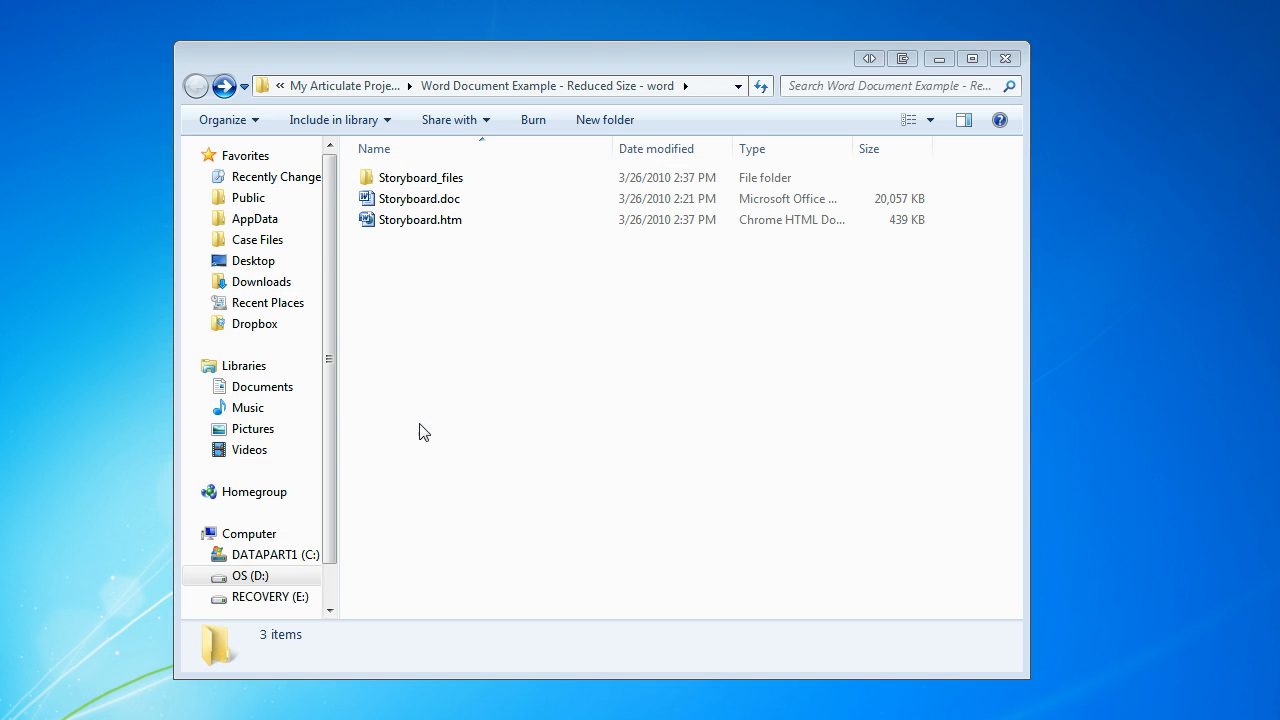
Open the 439 KB Storyboard.htm in Word via Open with > Microsoft Office Word
left_click(420, 218)
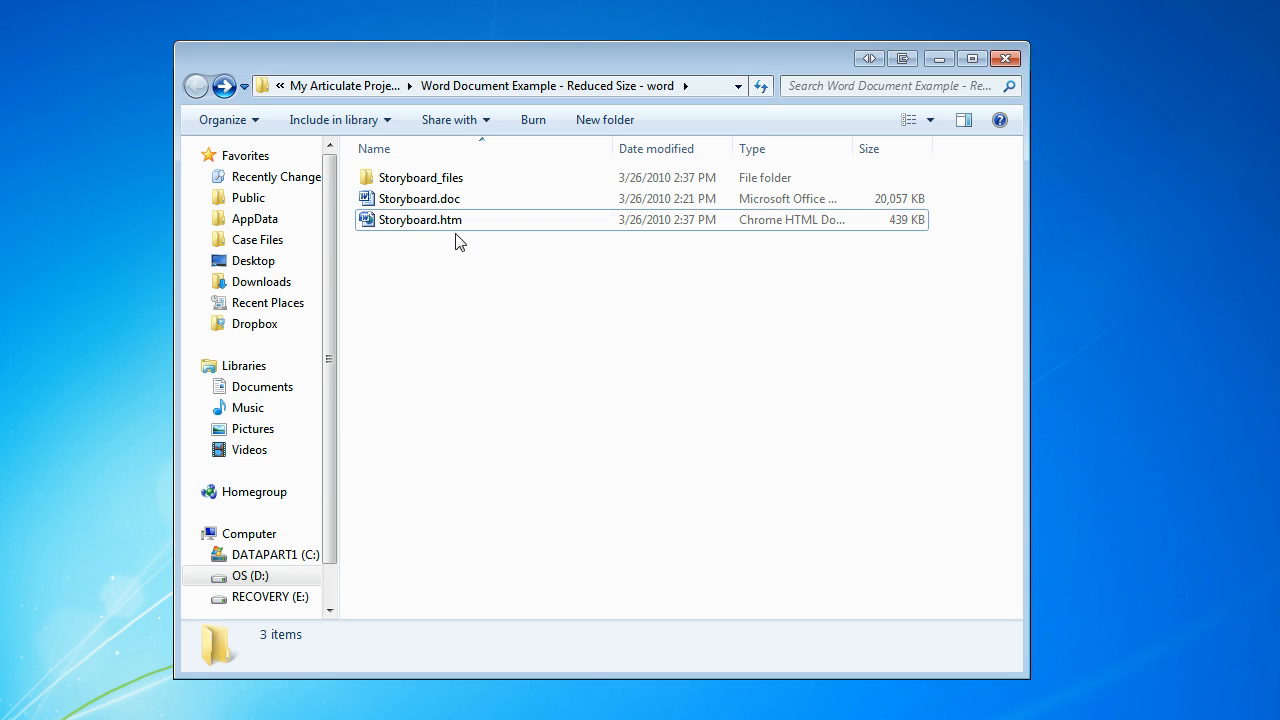
left_click(418, 198)
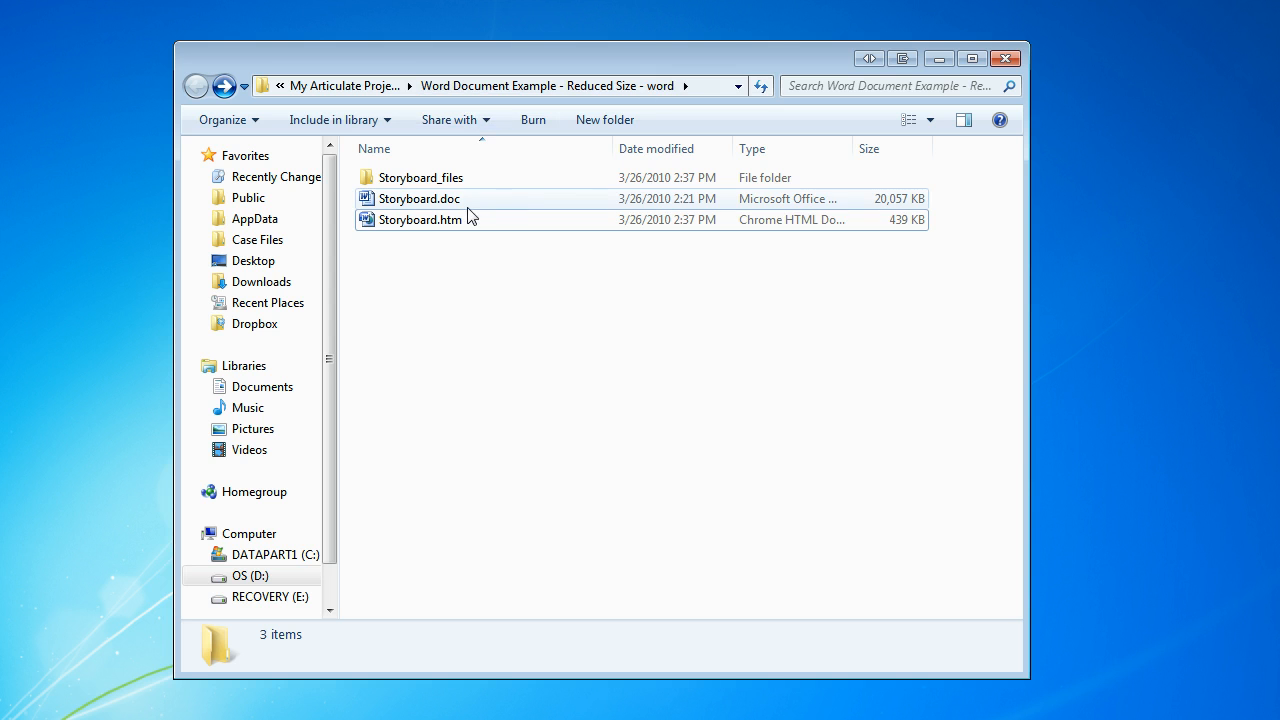
right_click(424, 218)
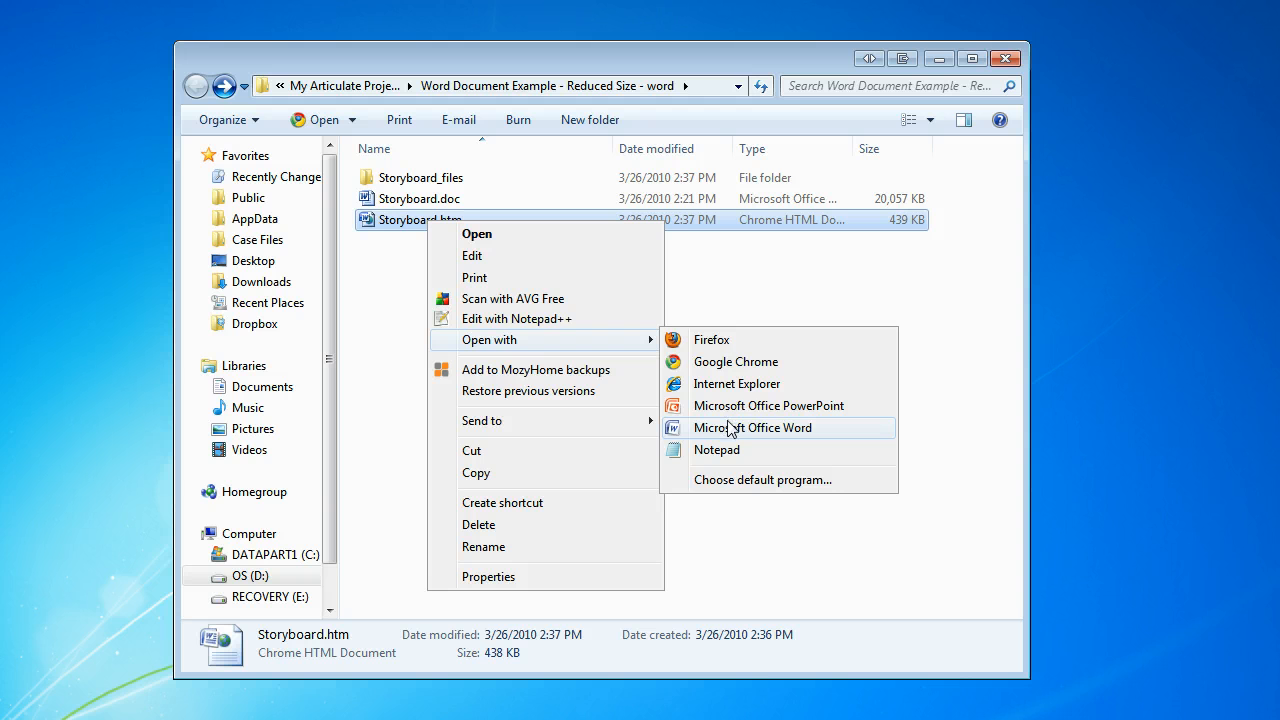
left_click(752, 428)
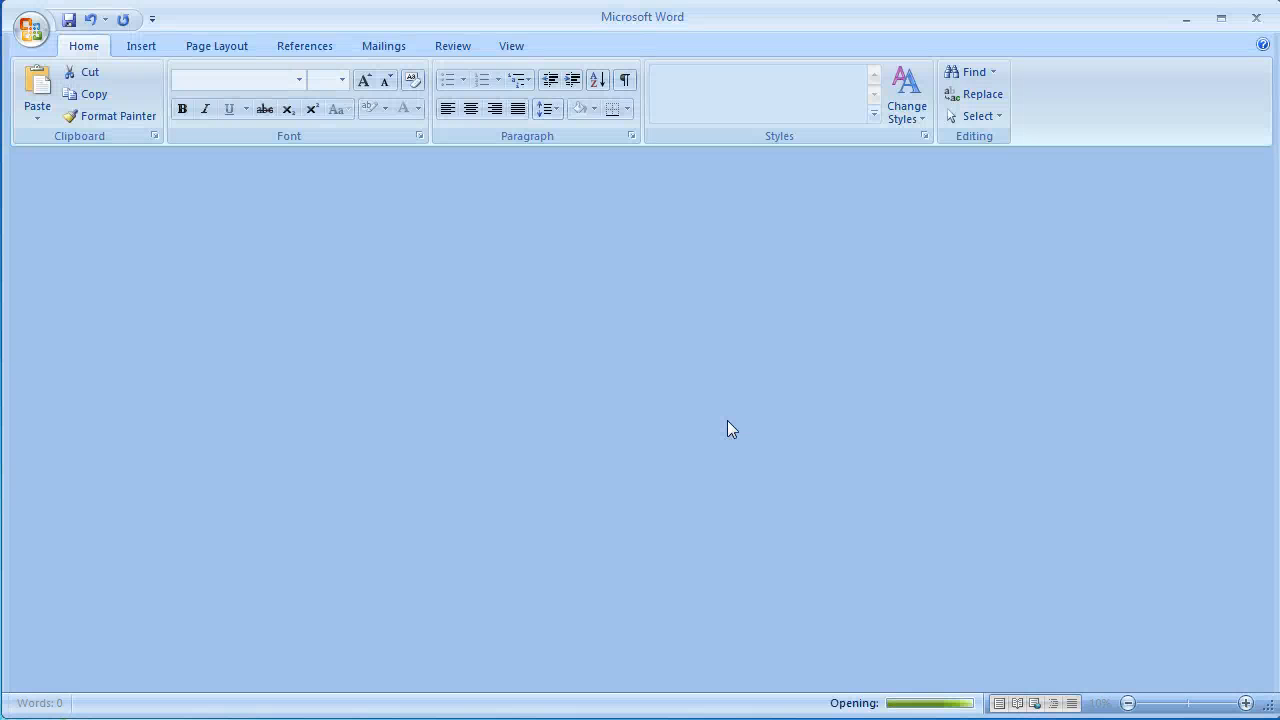
mouse_move(510, 380)
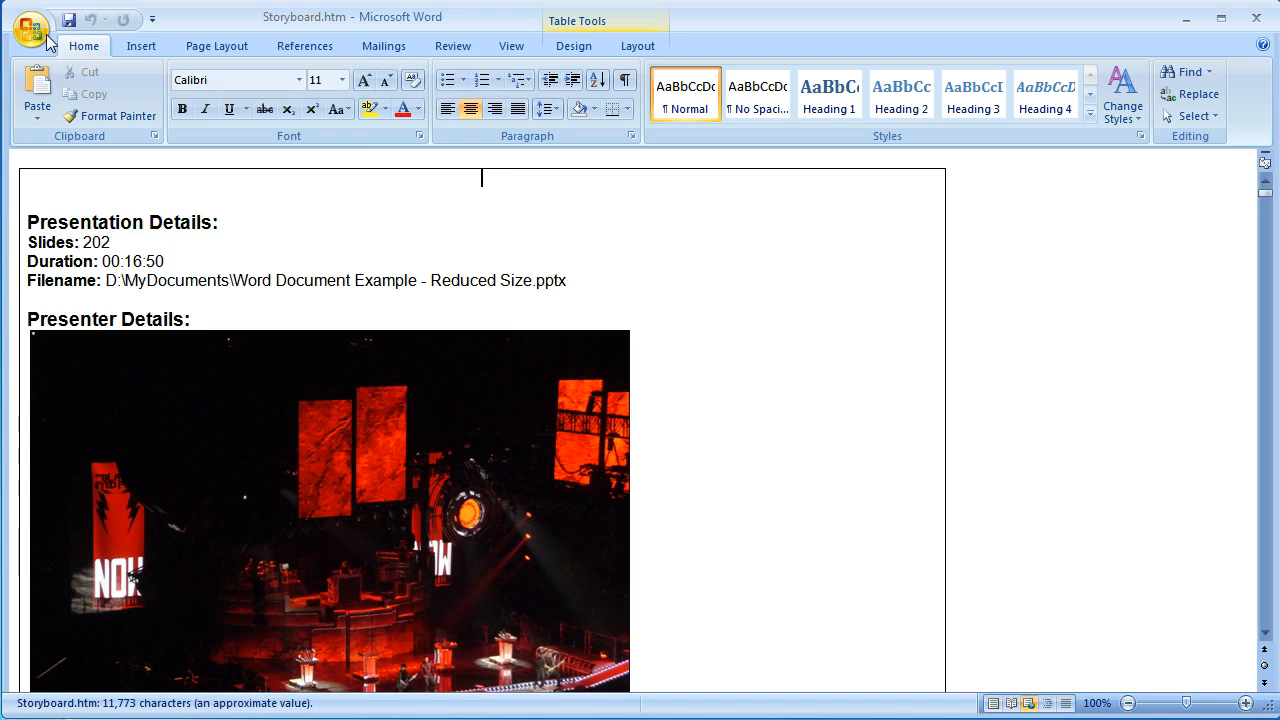
In Edit Links to Files, set all linked slide pictures to be saved inside the document
left_click(30, 28)
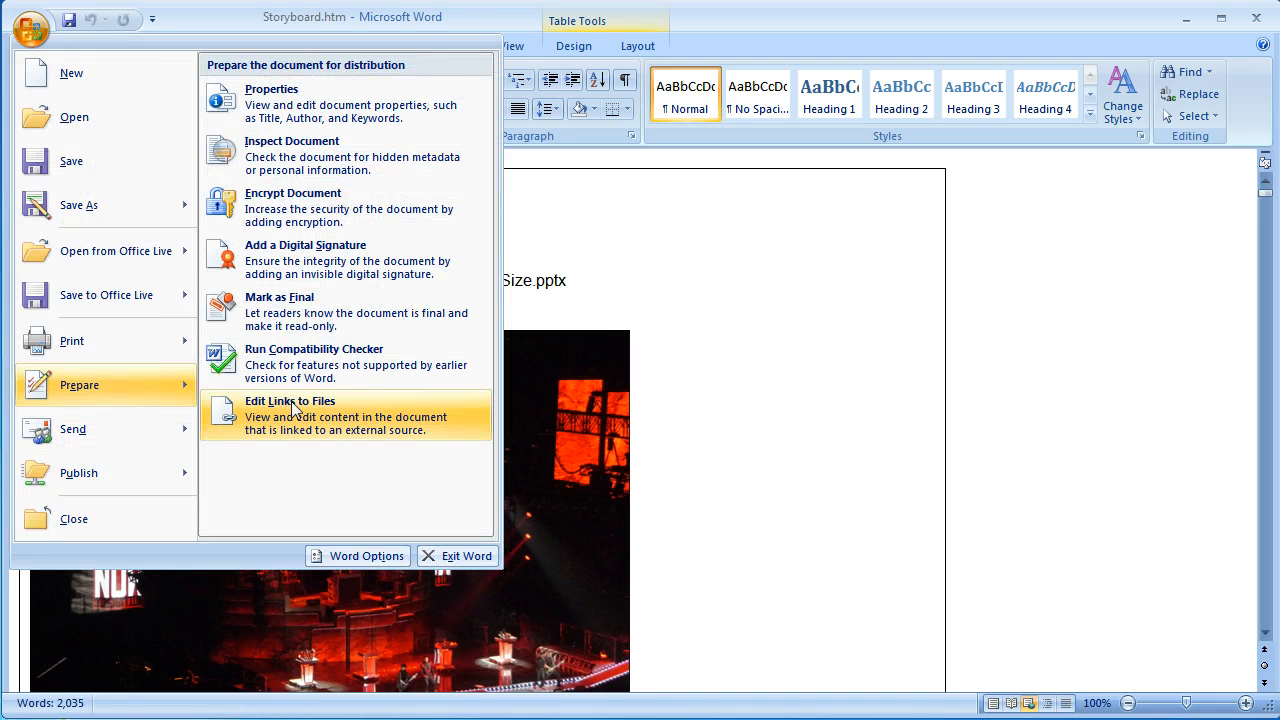
left_click(290, 408)
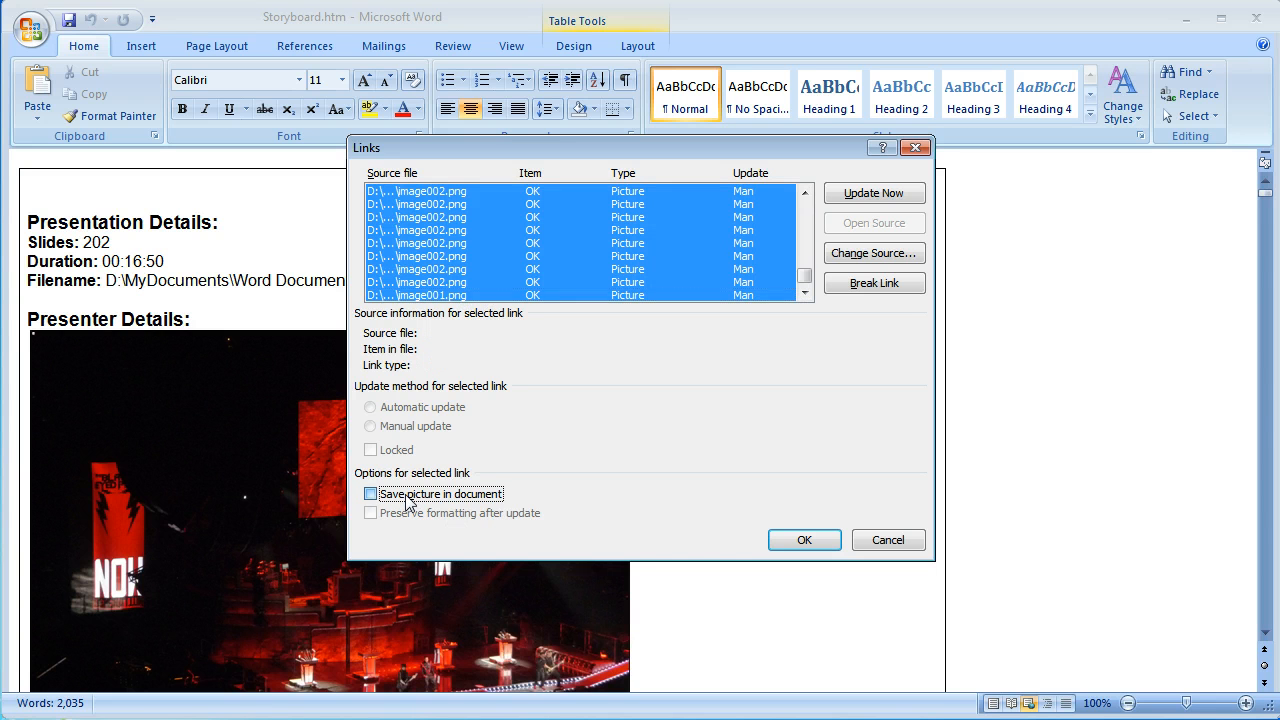
left_click(372, 492)
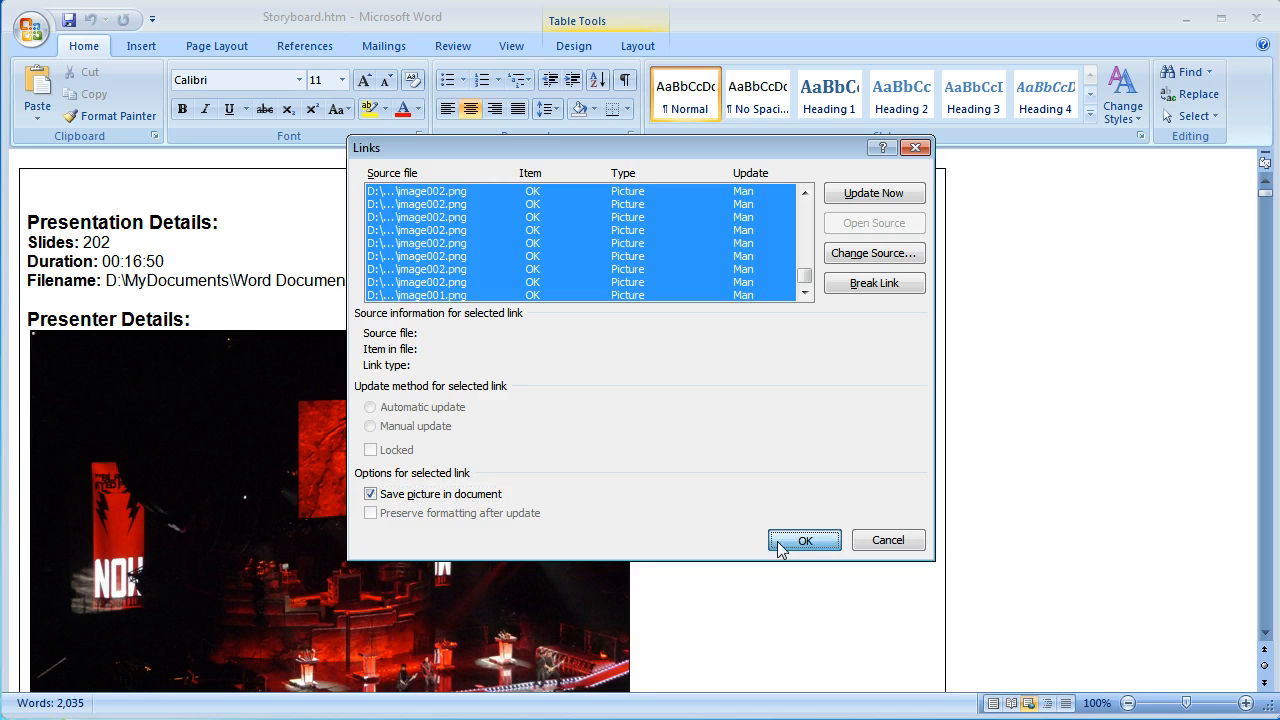
left_click(804, 540)
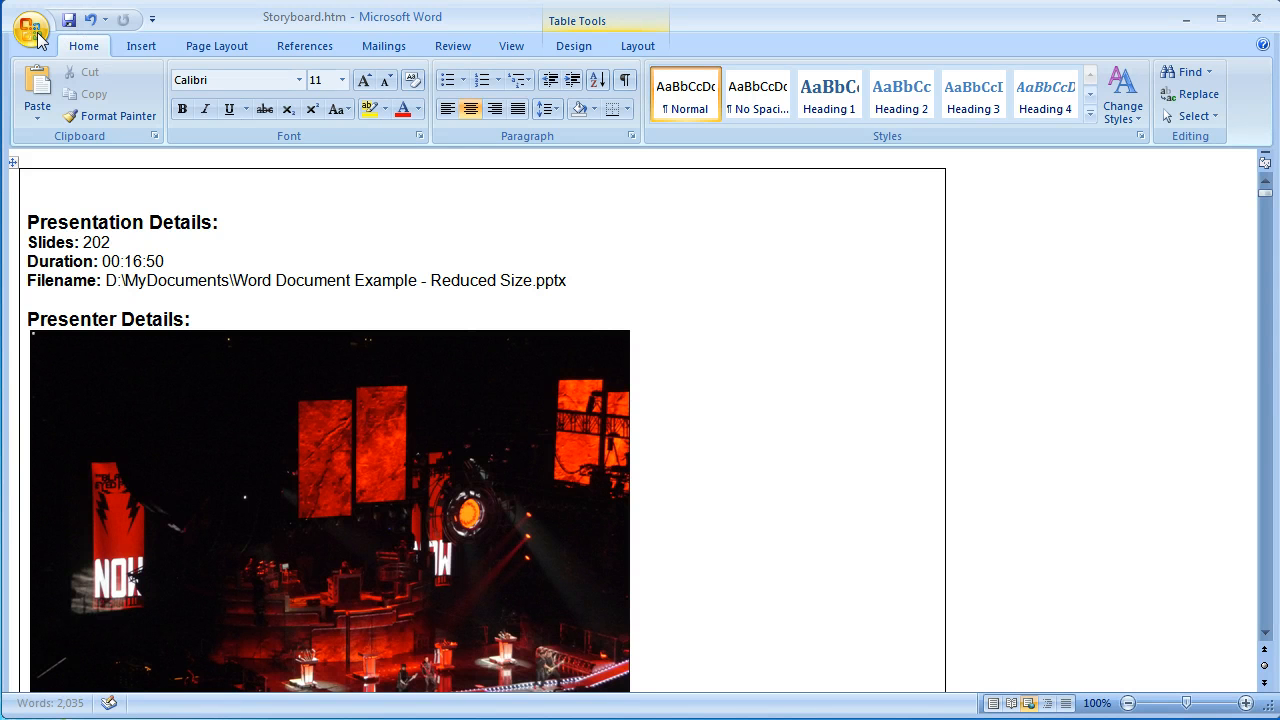
Save the document as Word Document Storyboardv2.docx in the Reduced Size folder
left_click(32, 28)
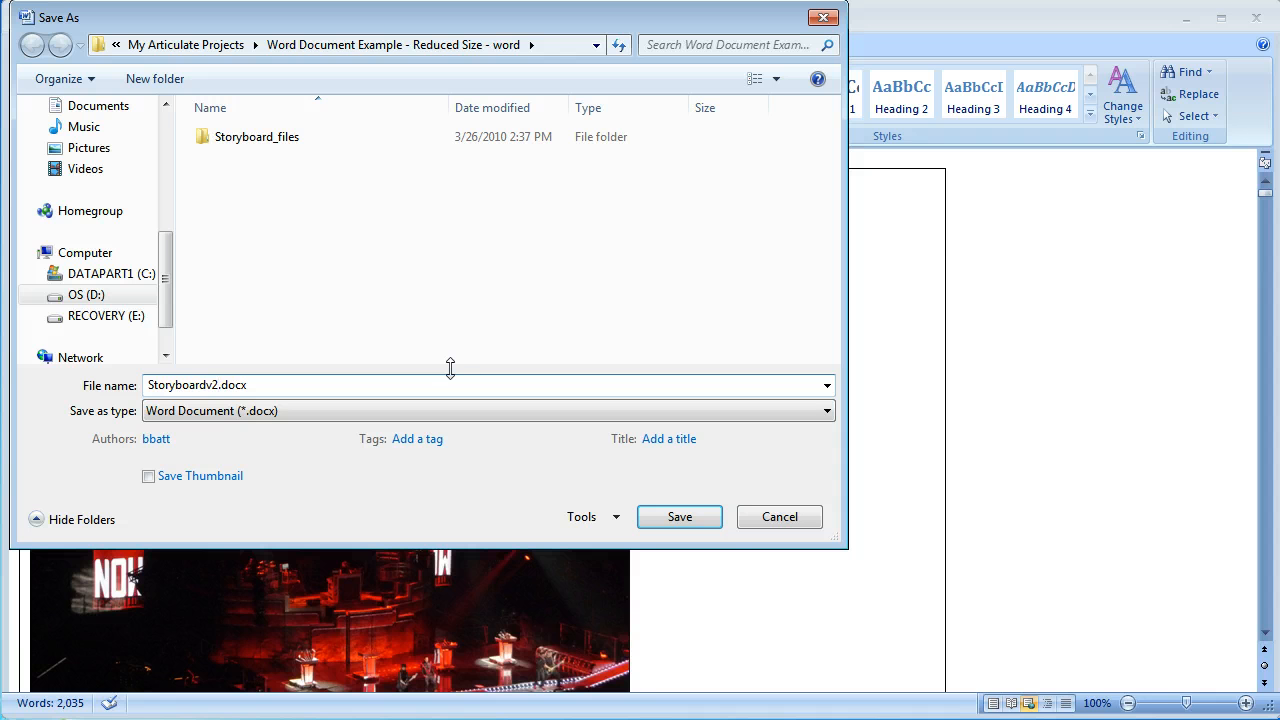
left_click(680, 516)
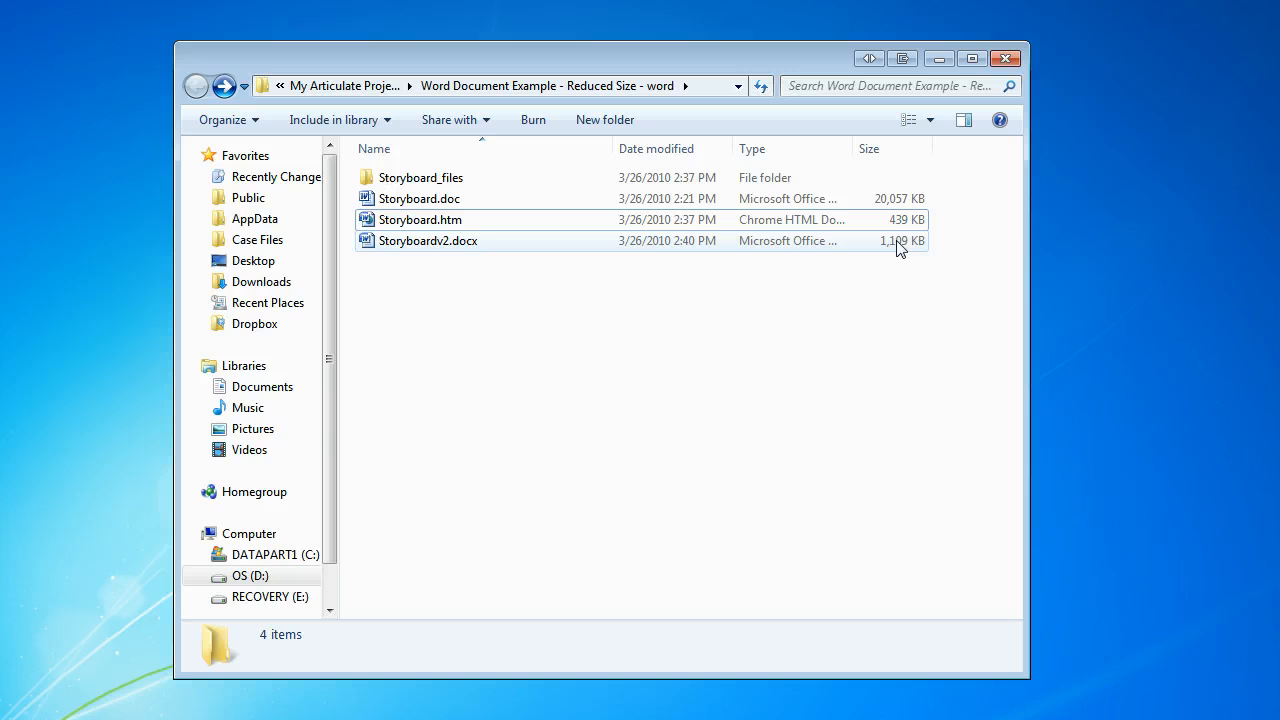
mouse_move(784, 250)
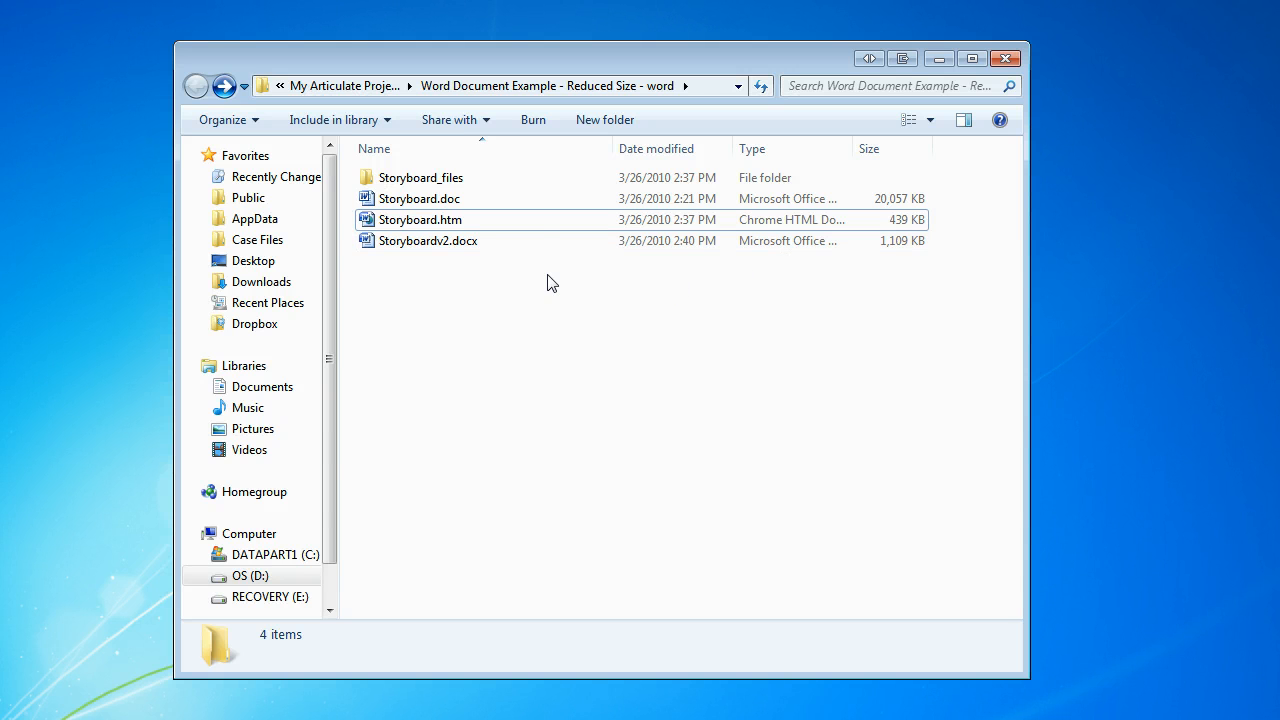
Delete Storyboard.htm and the Storyboard_files folder, then open Storyboardv2.docx
left_click(420, 176)
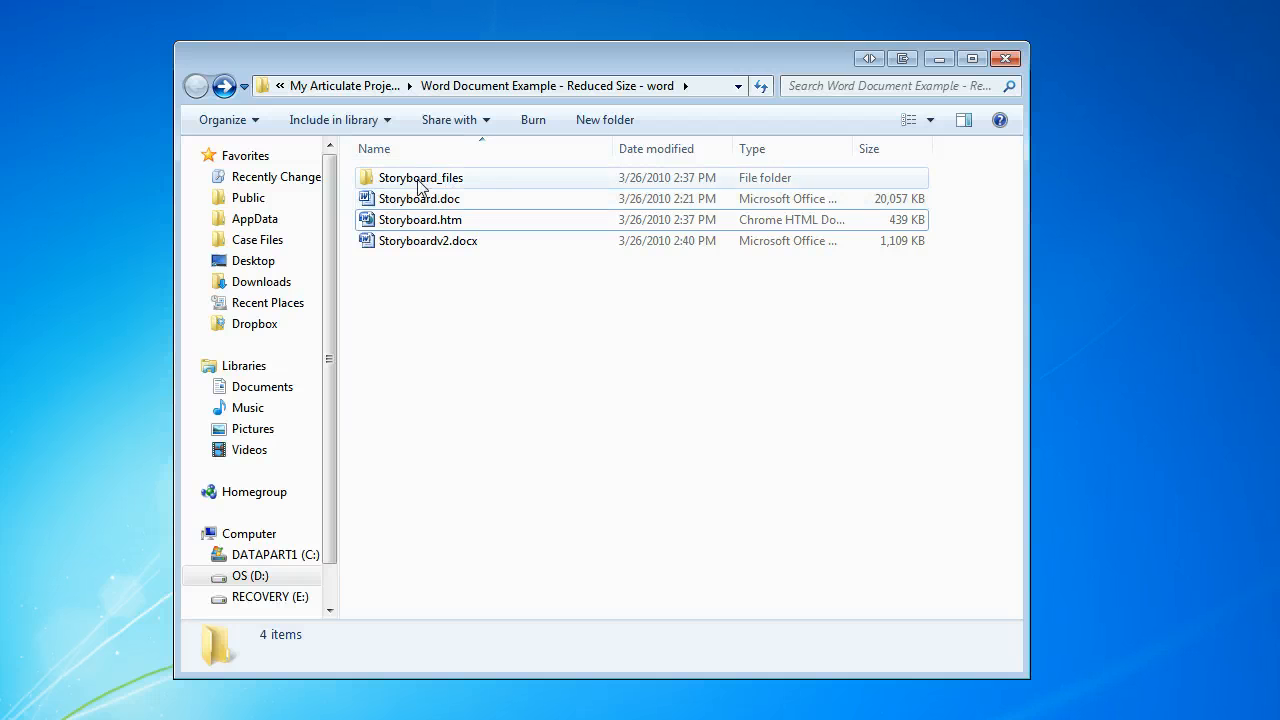
left_click(420, 176)
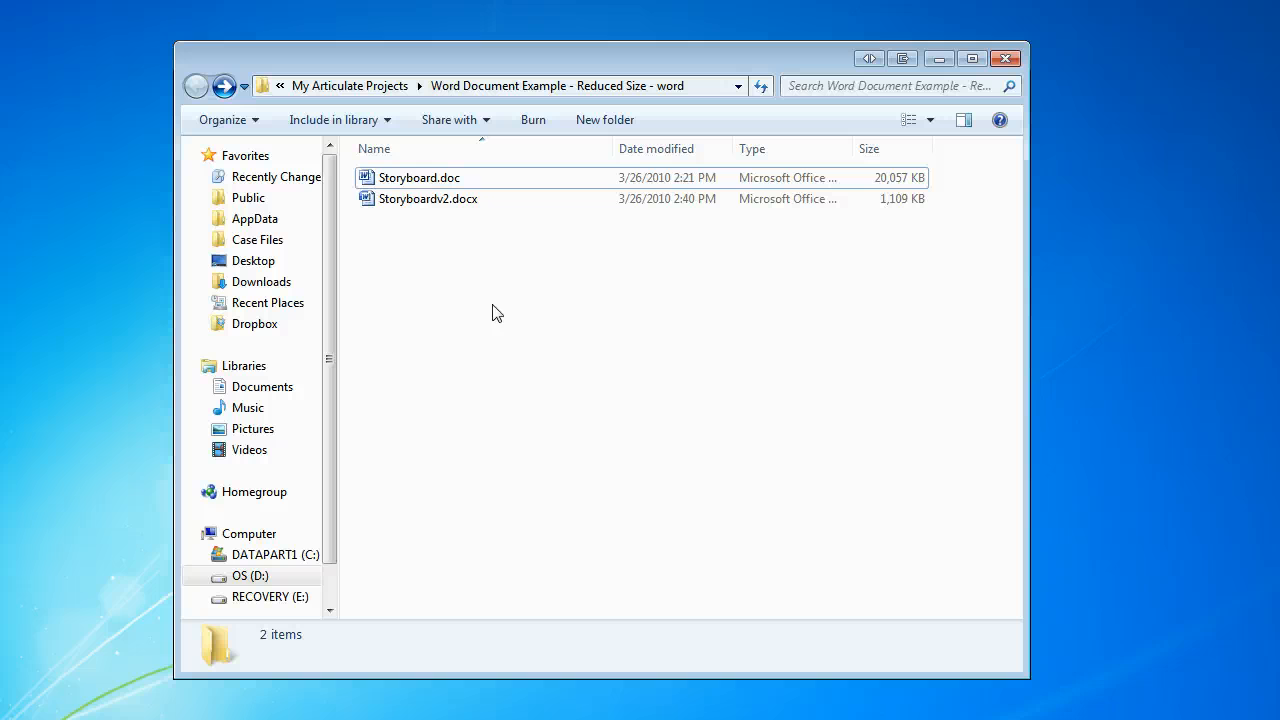
mouse_move(456, 220)
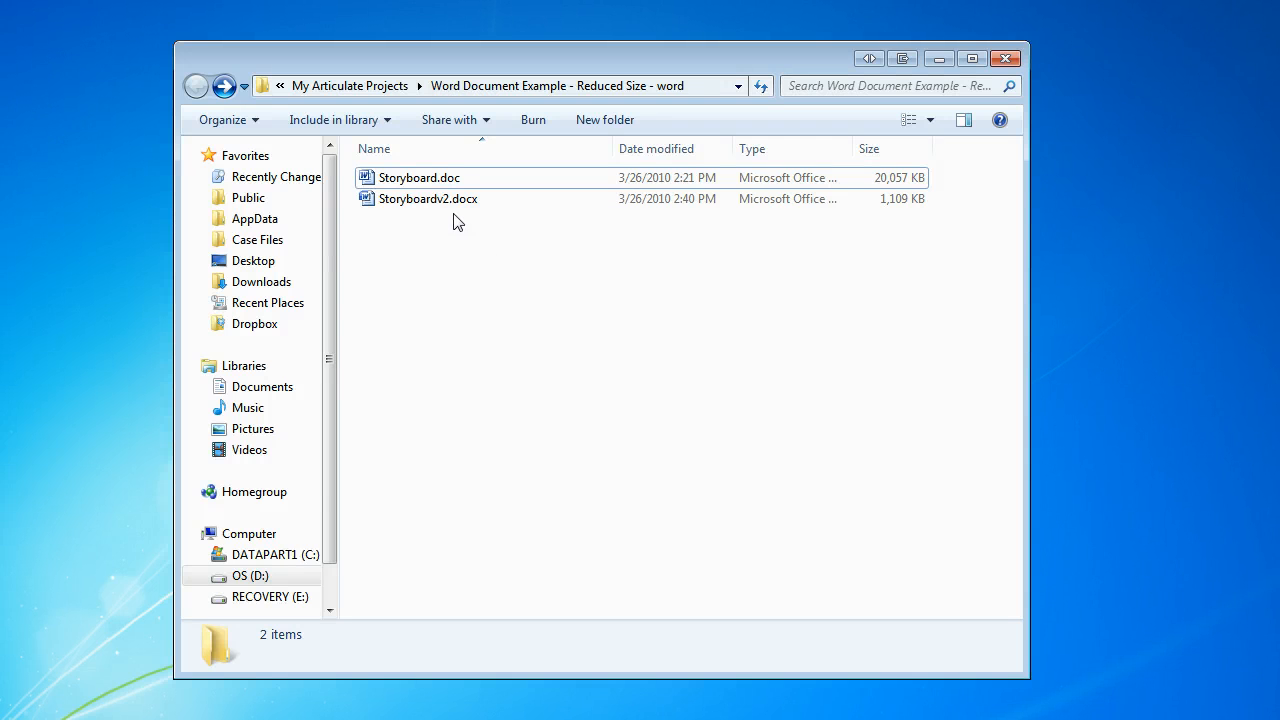
left_click(428, 198)
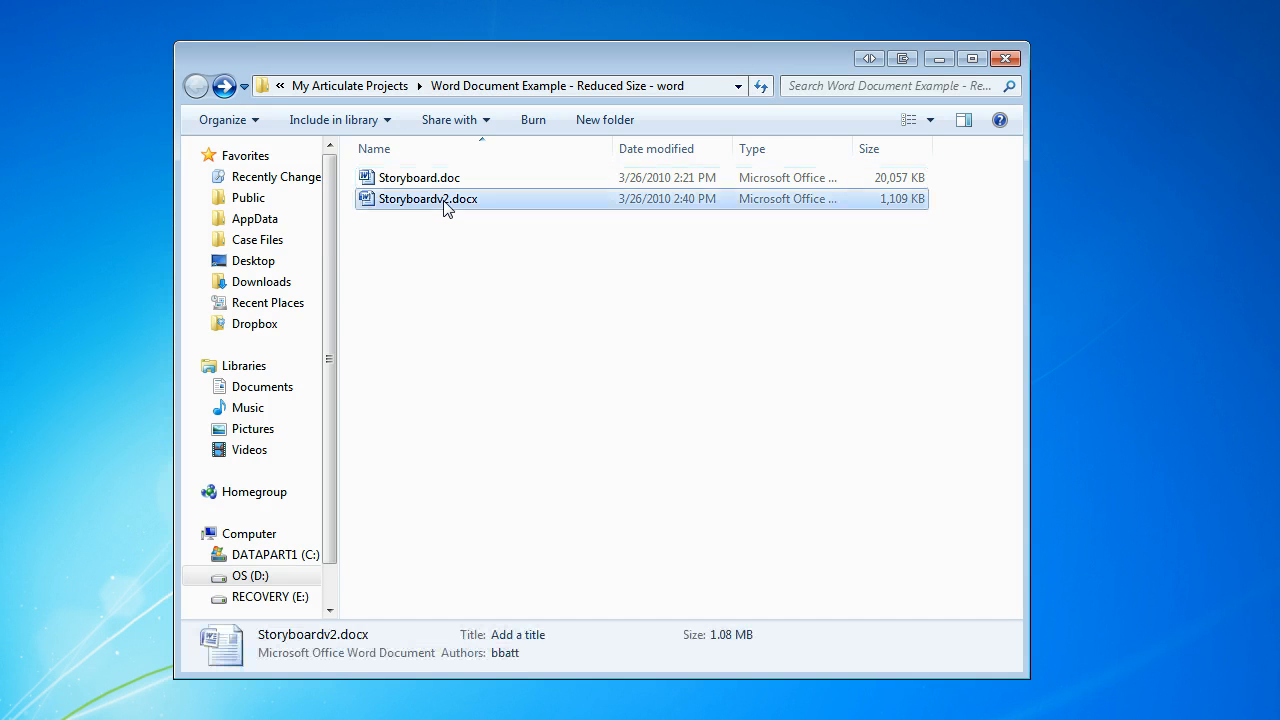
double_click(428, 198)
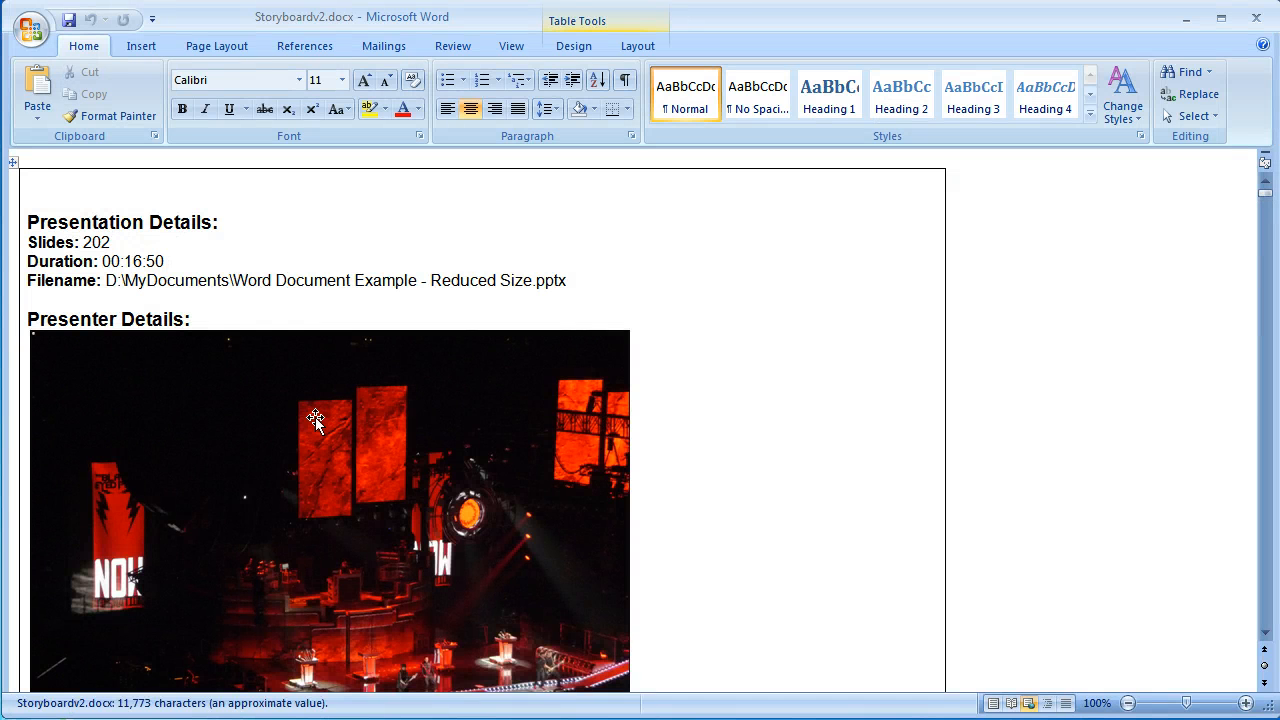
scroll("down", 3)
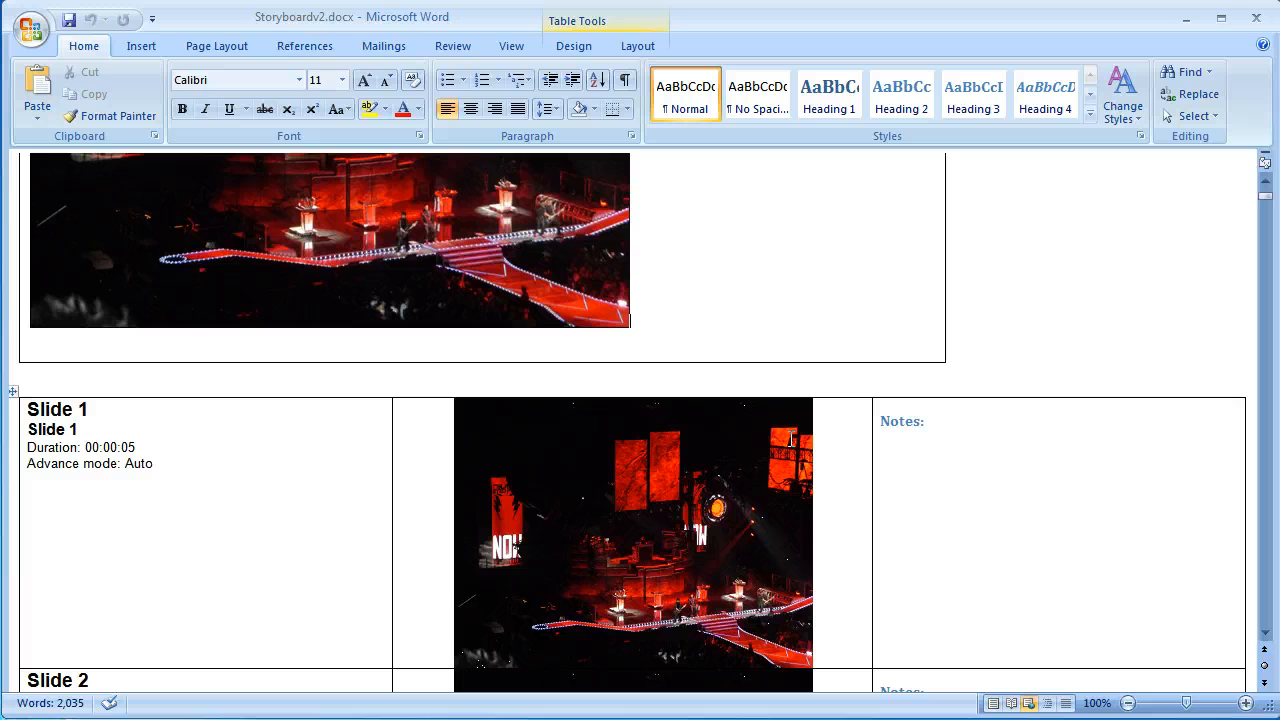
left_click(632, 544)
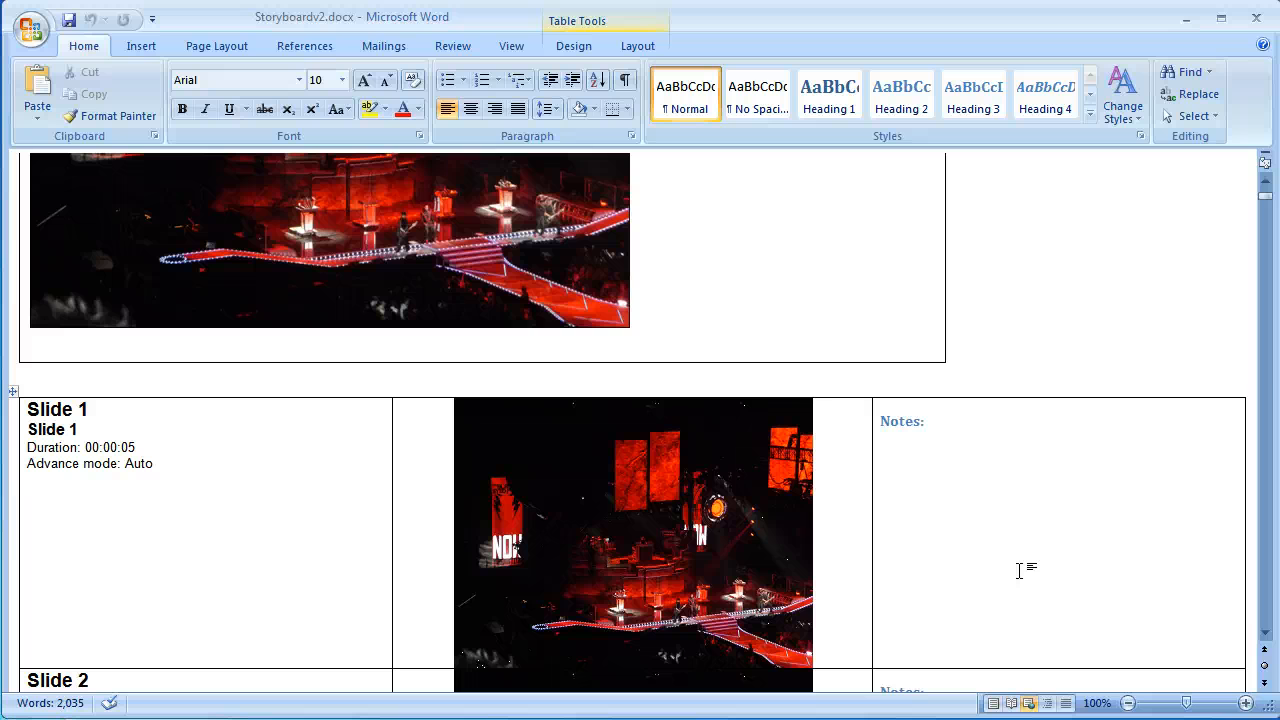
left_click(884, 436)
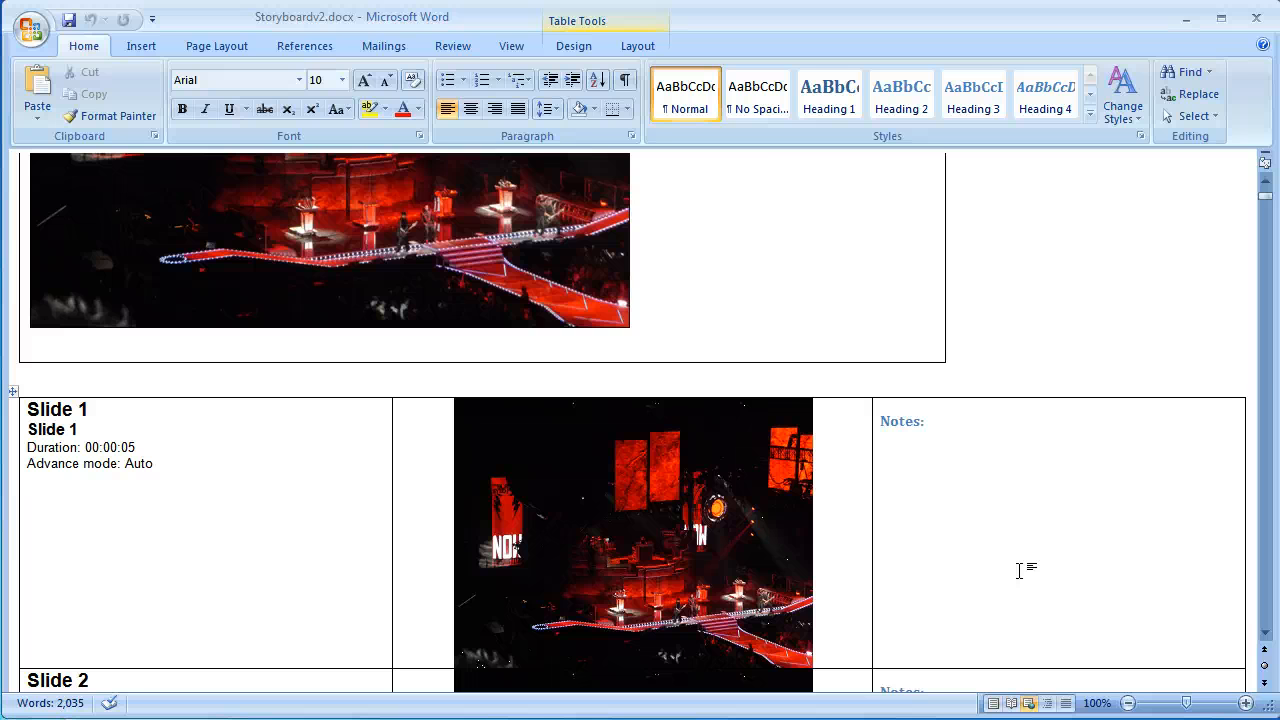
left_click(900, 438)
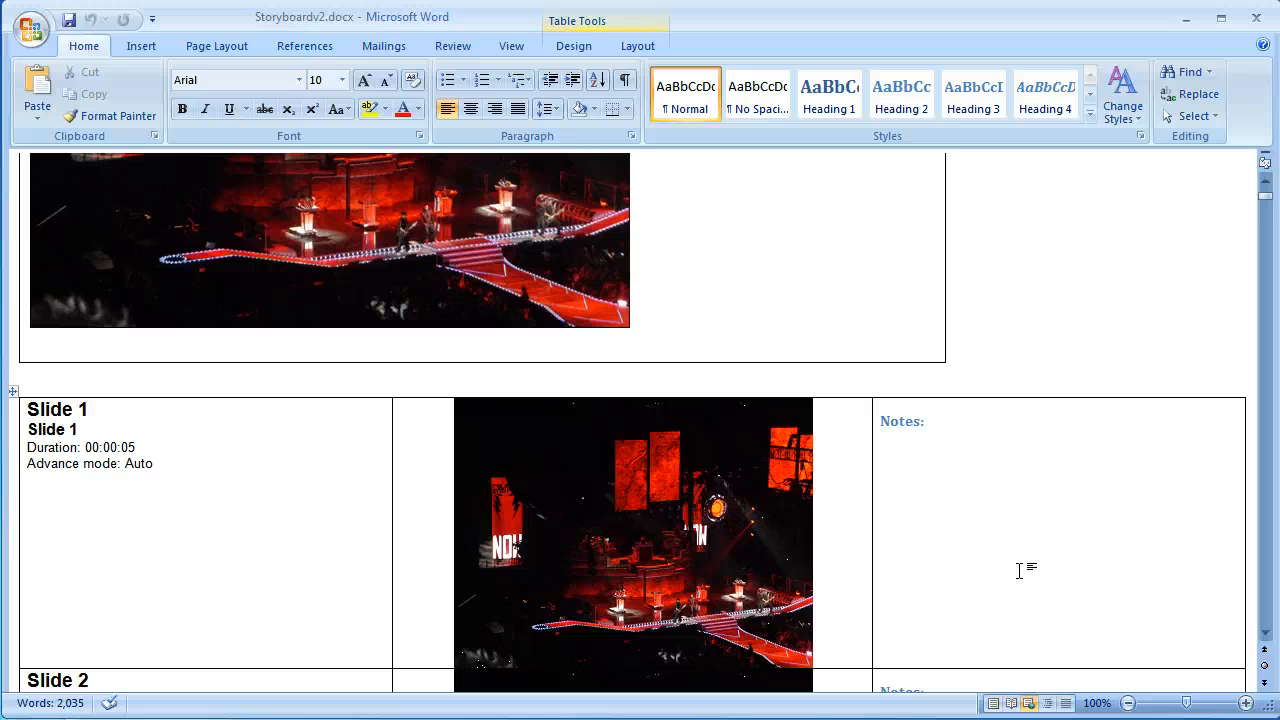
left_click(884, 436)
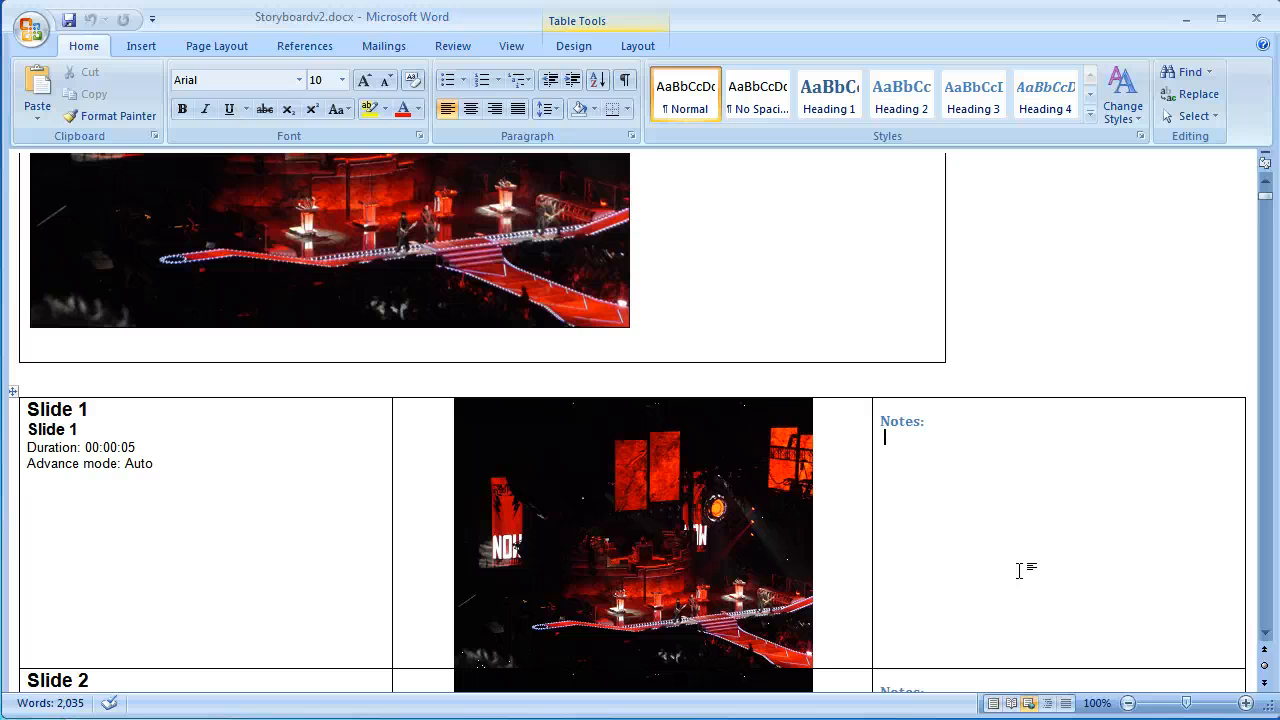